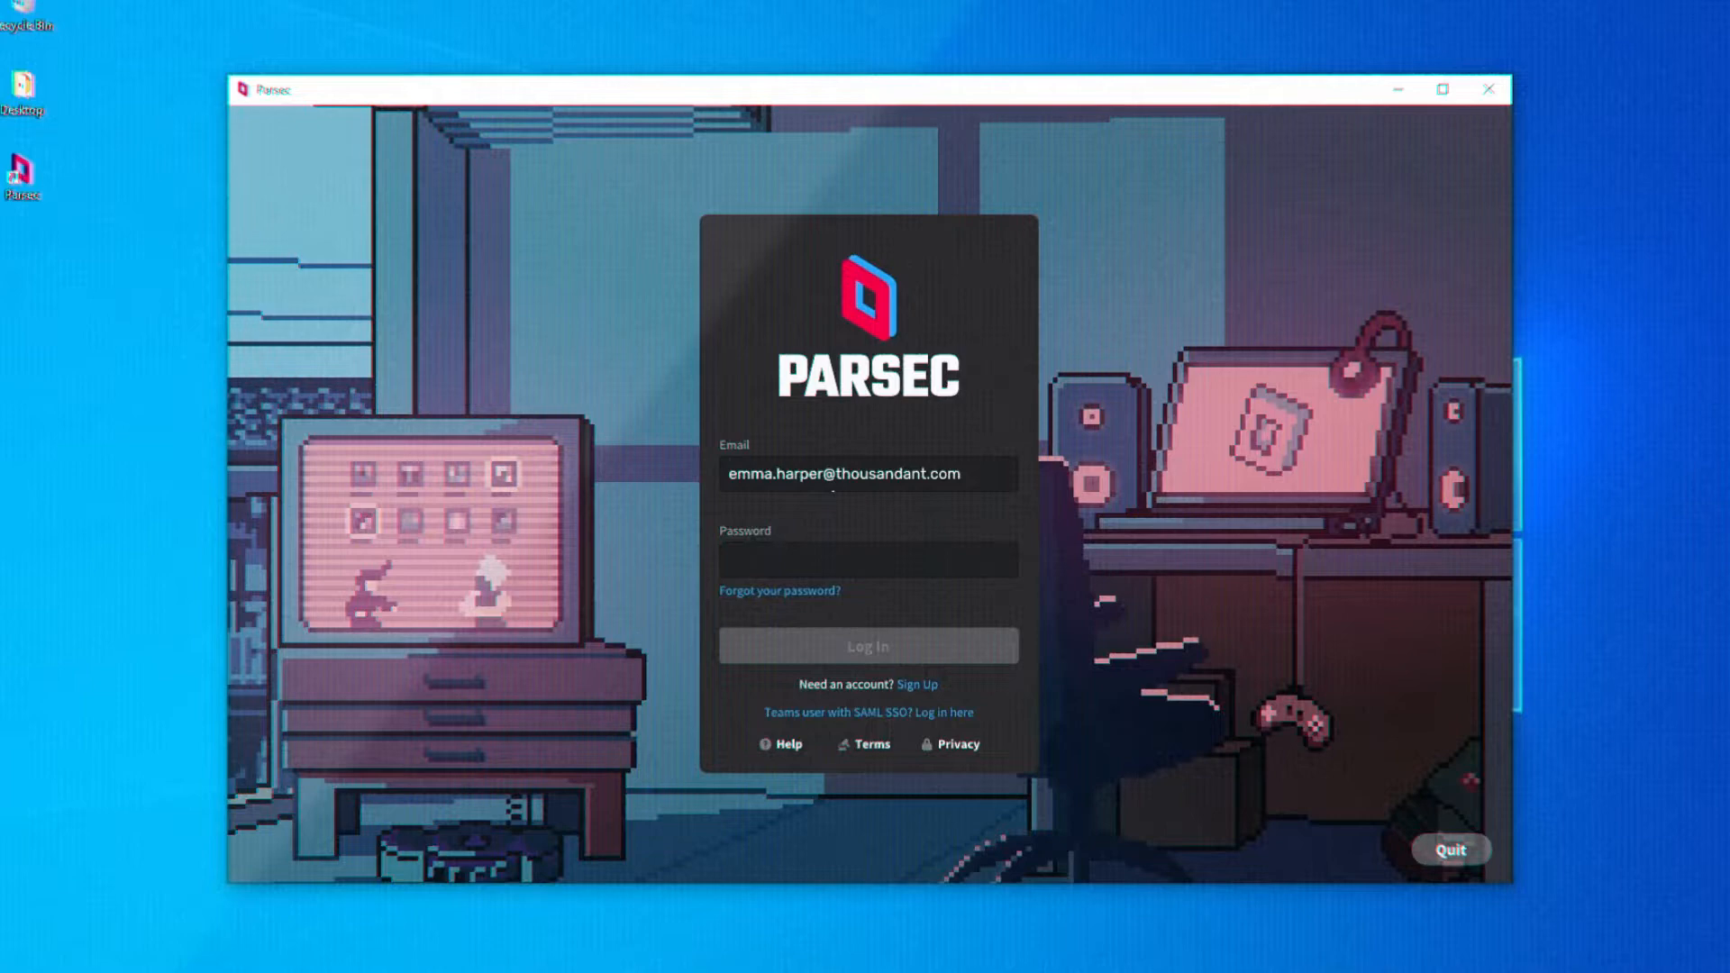
Sign in to Parsec with the account password and connect to the office computer
{"action": "left_click", "coordinate": [867, 645]}
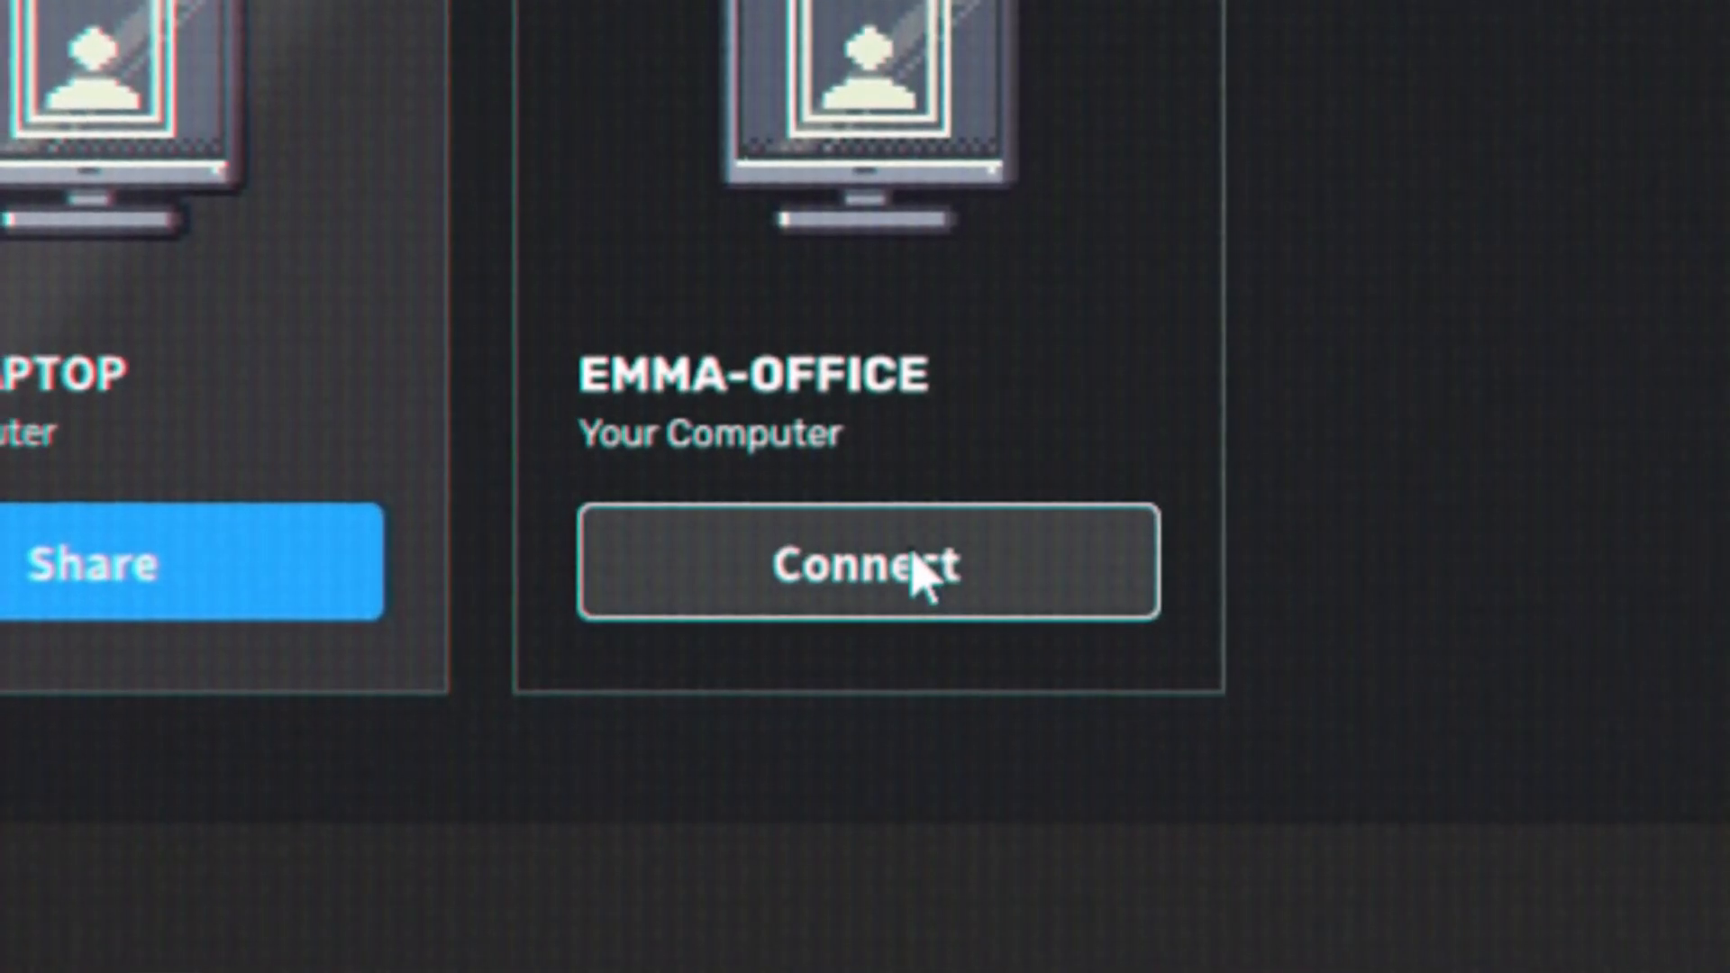
{"action": "left_click", "coordinate": [871, 563]}
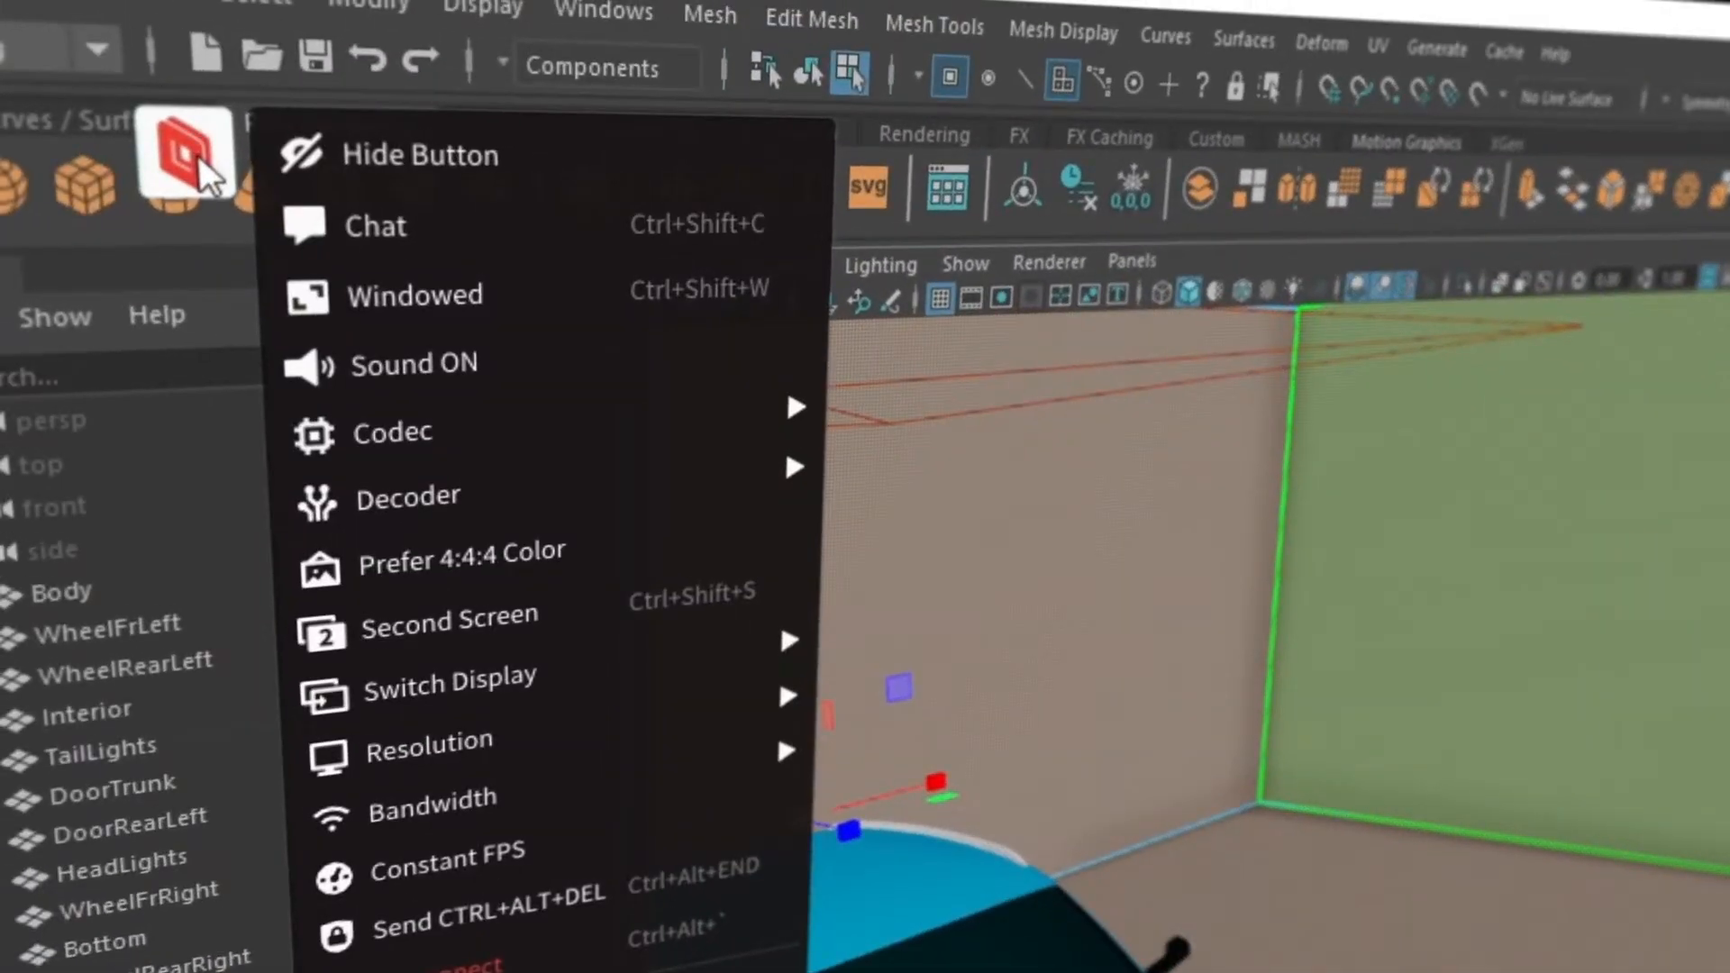
{"action": "mouse_move", "coordinate": [442, 432]}
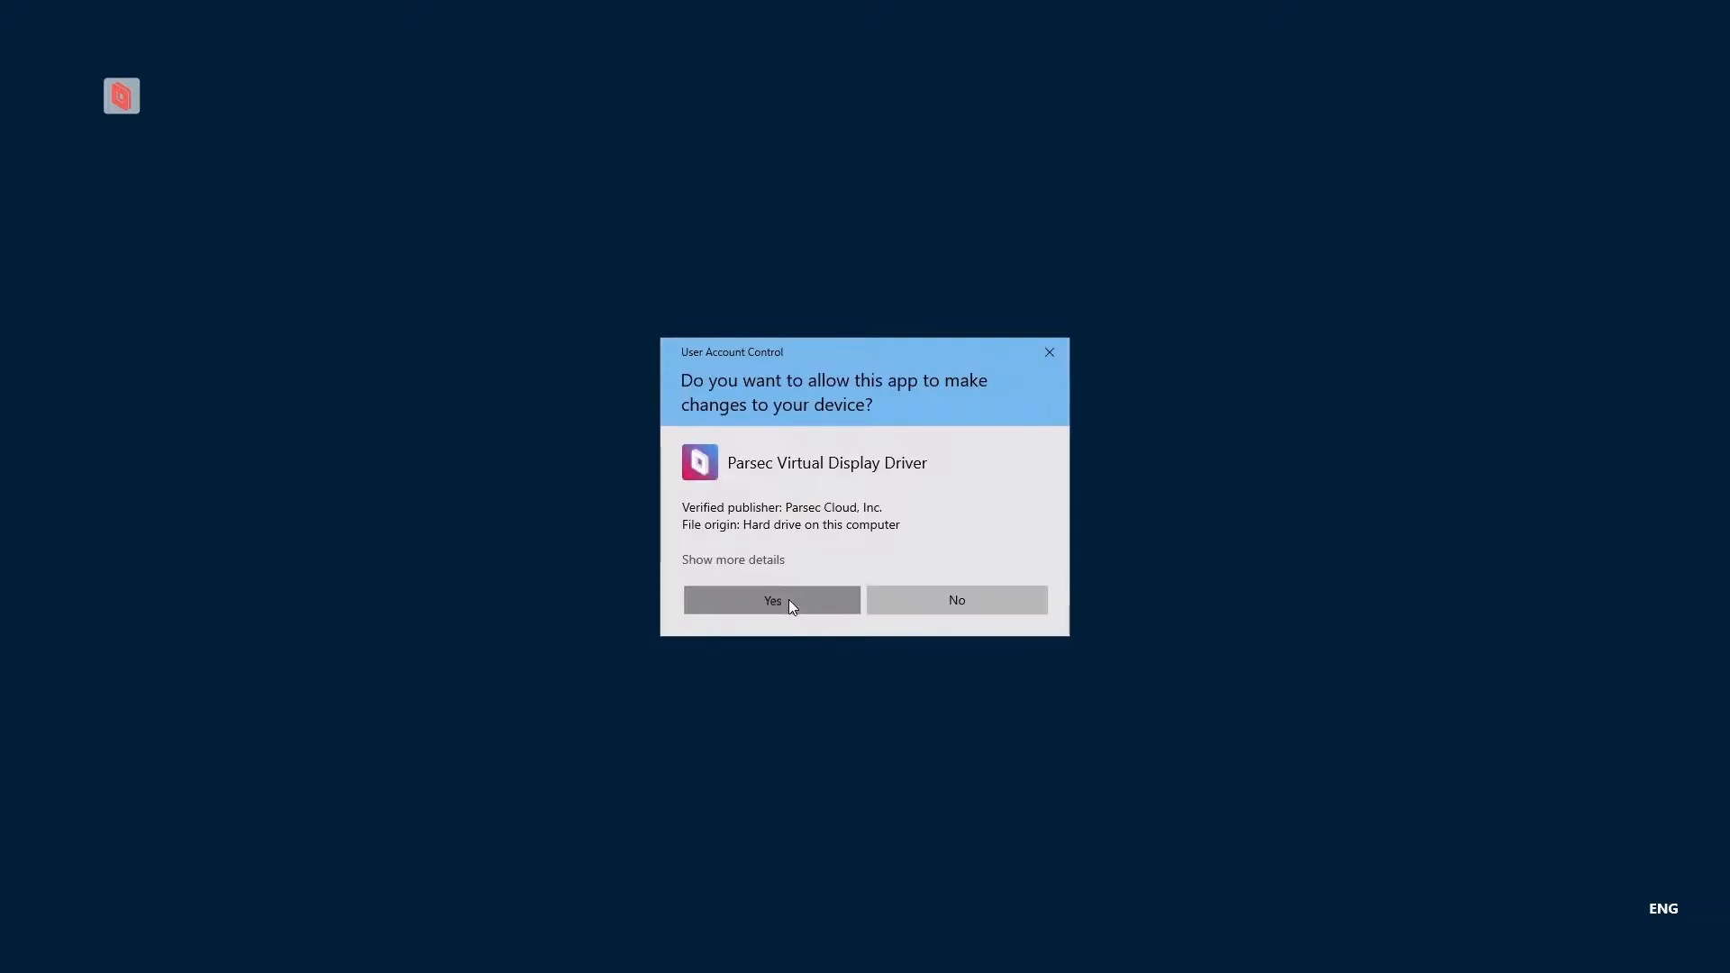
{"action": "left_click", "coordinate": [771, 599]}
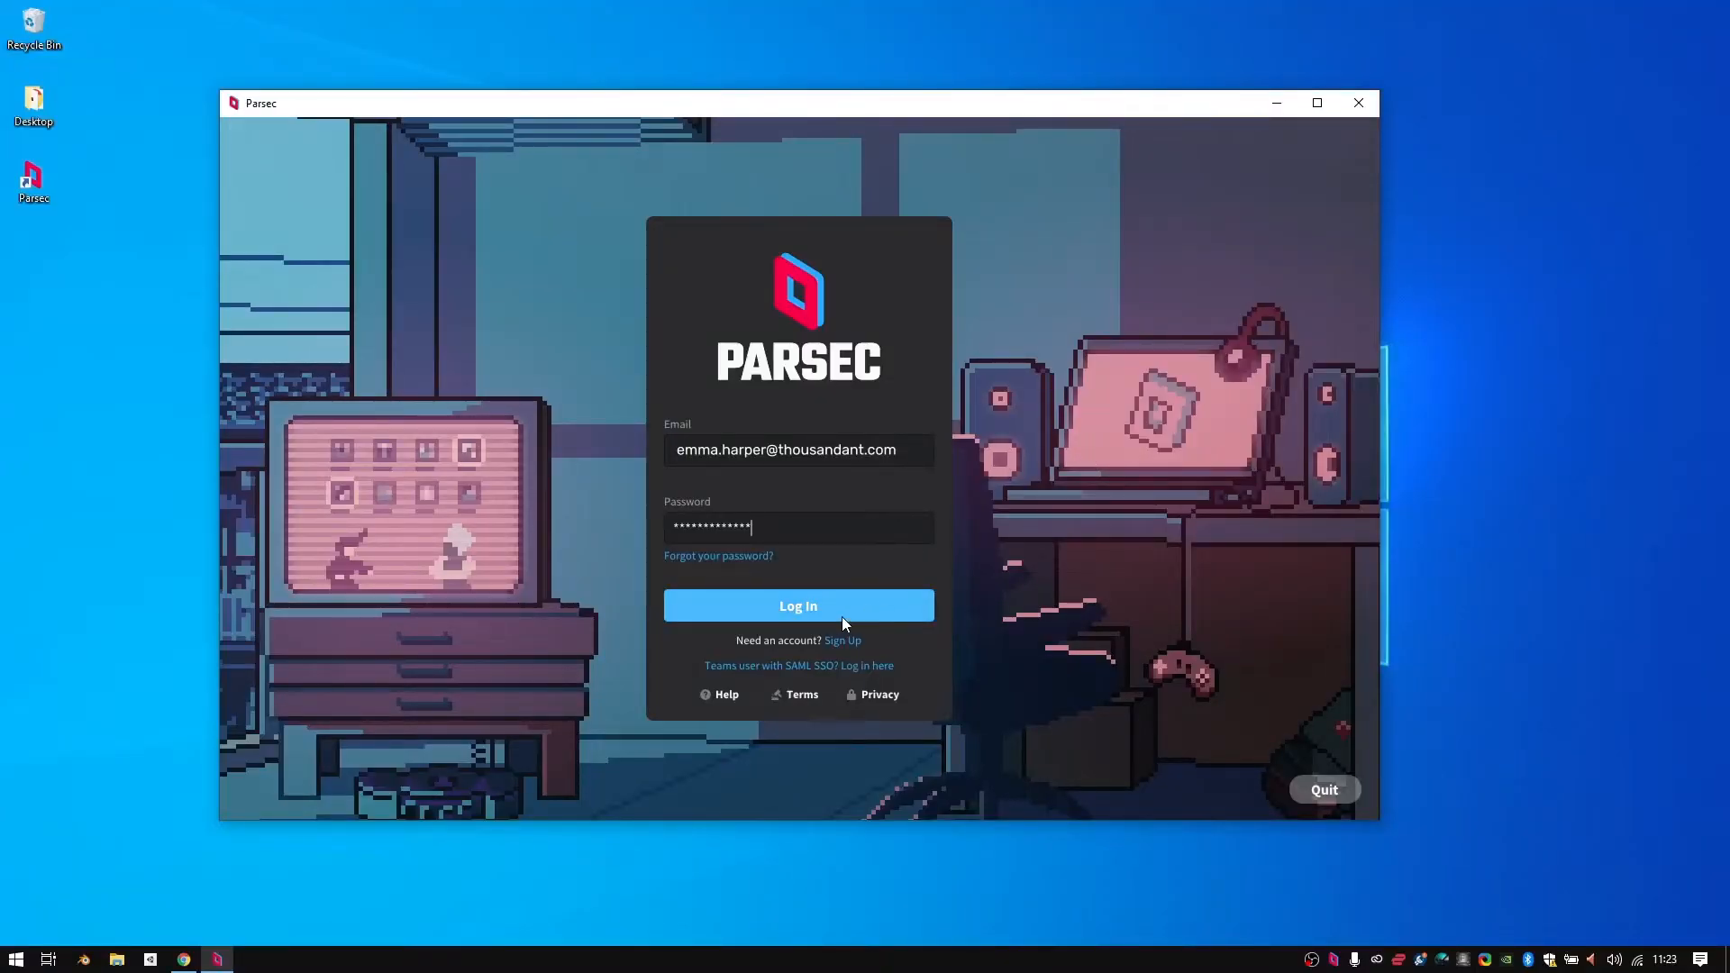
Log in to the Parsec account
{"action": "left_click", "coordinate": [797, 605]}
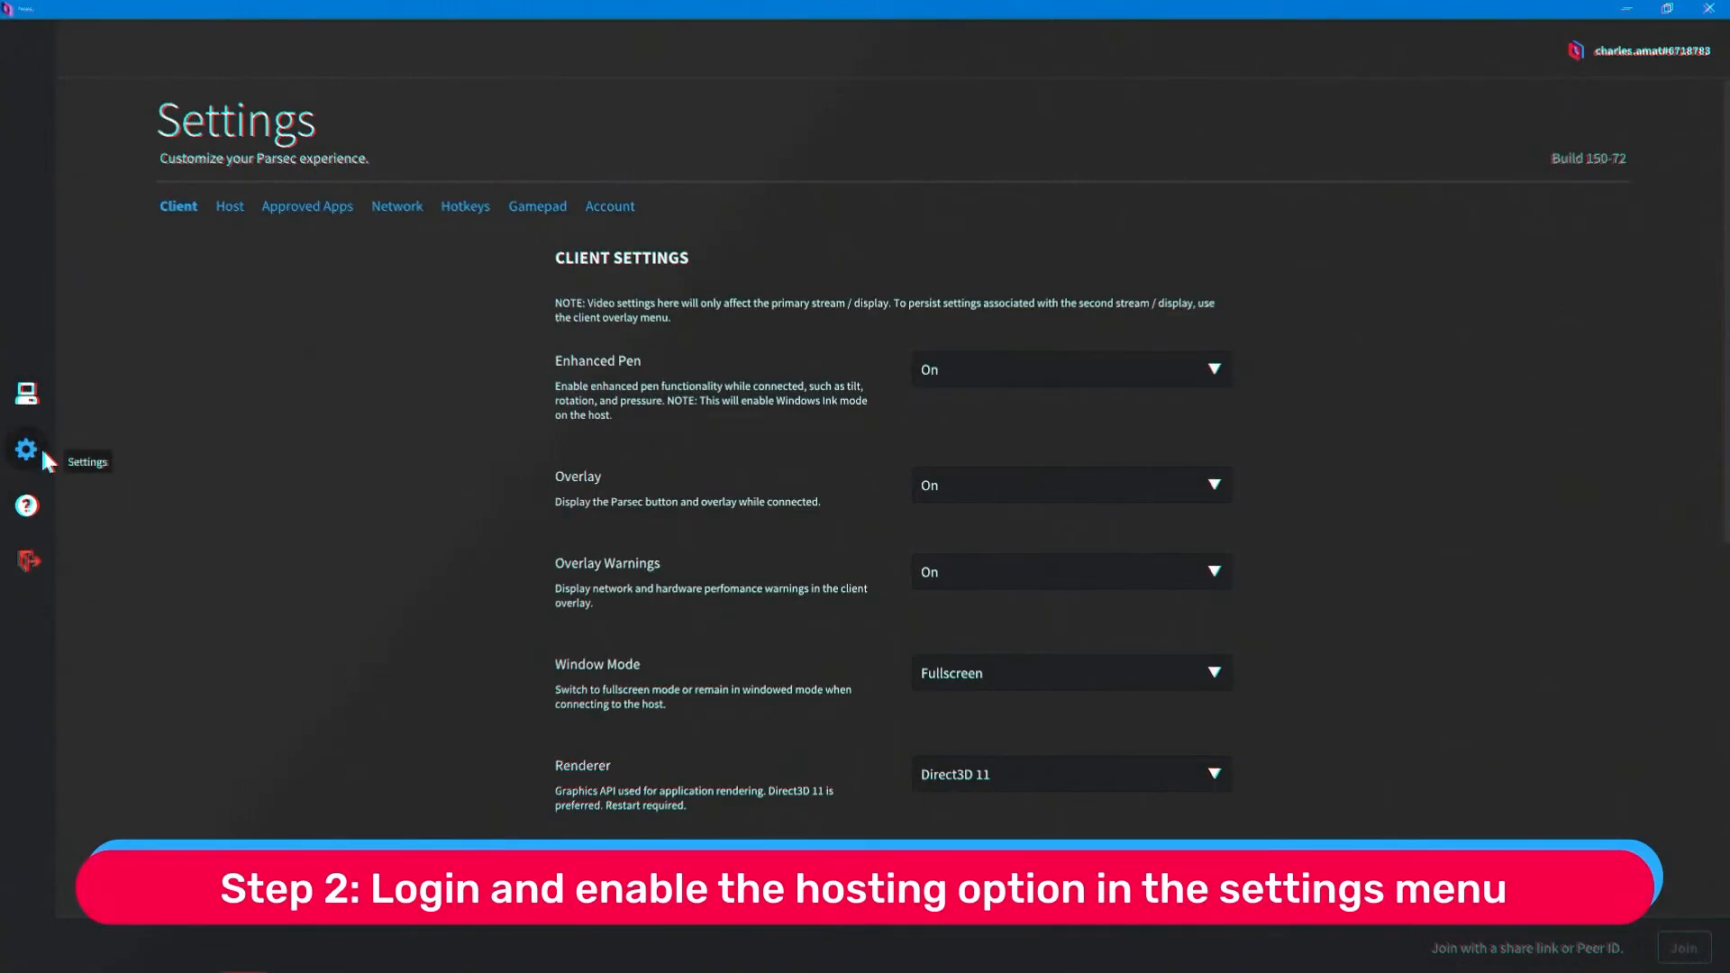
Enable hosting, download Parsec for Windows on the client, and log in there
{"action": "left_click", "coordinate": [229, 206]}
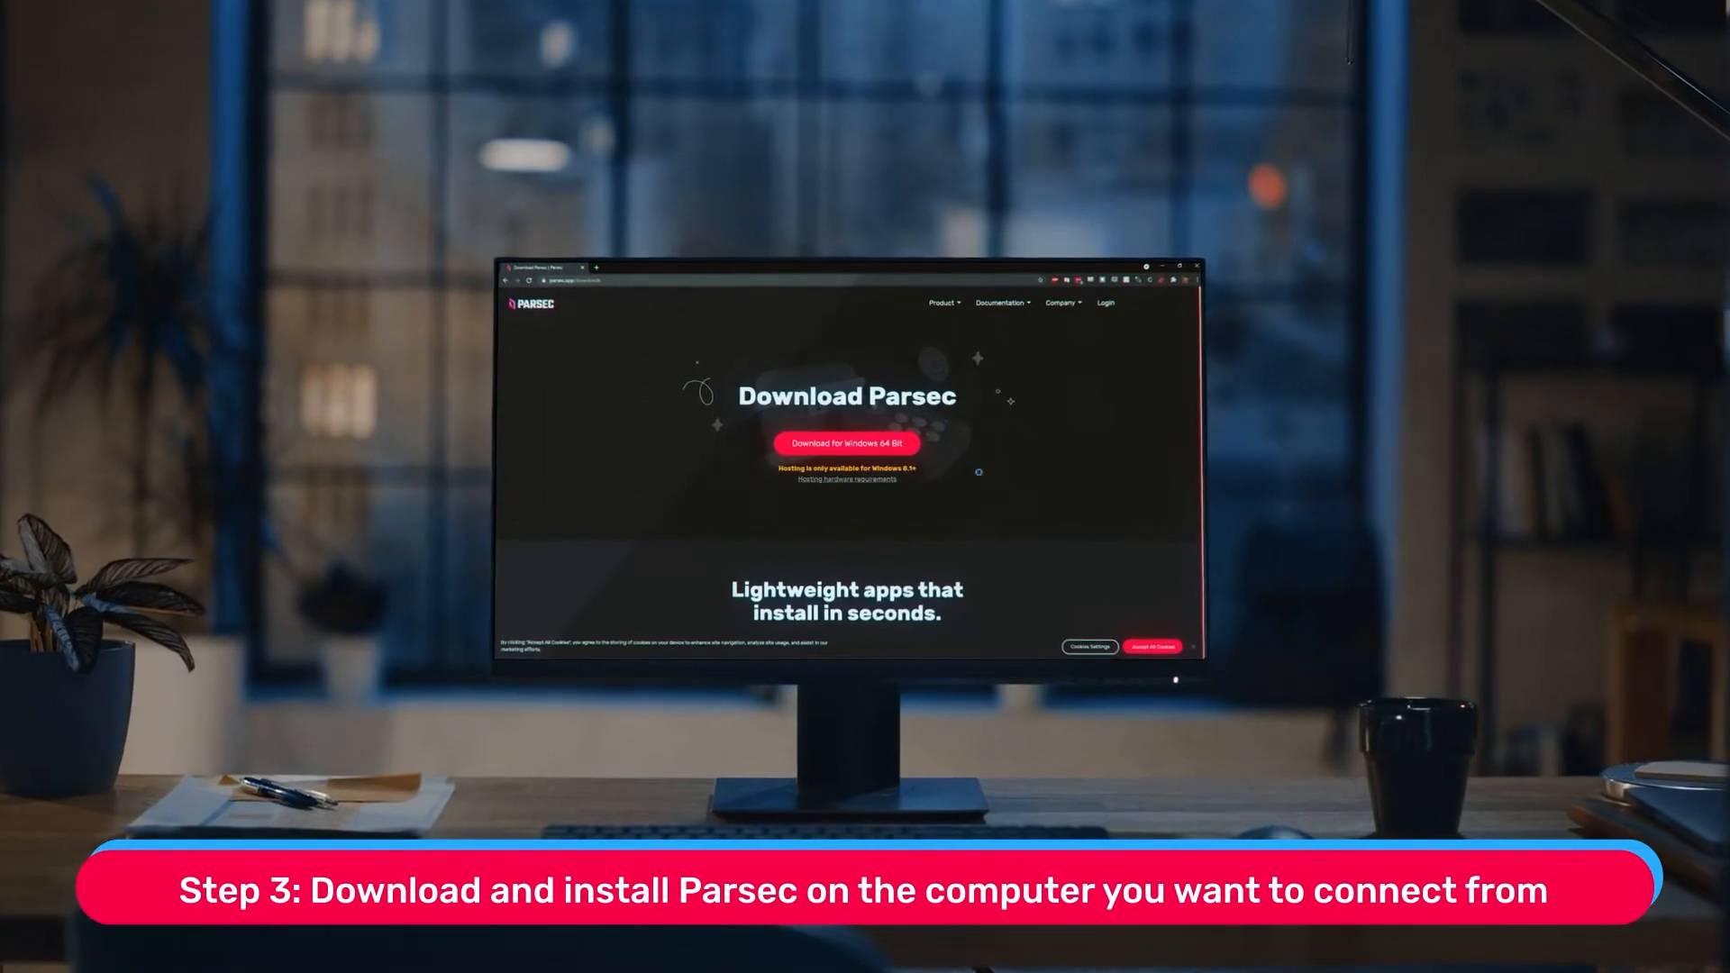
{"action": "left_click", "coordinate": [846, 443]}
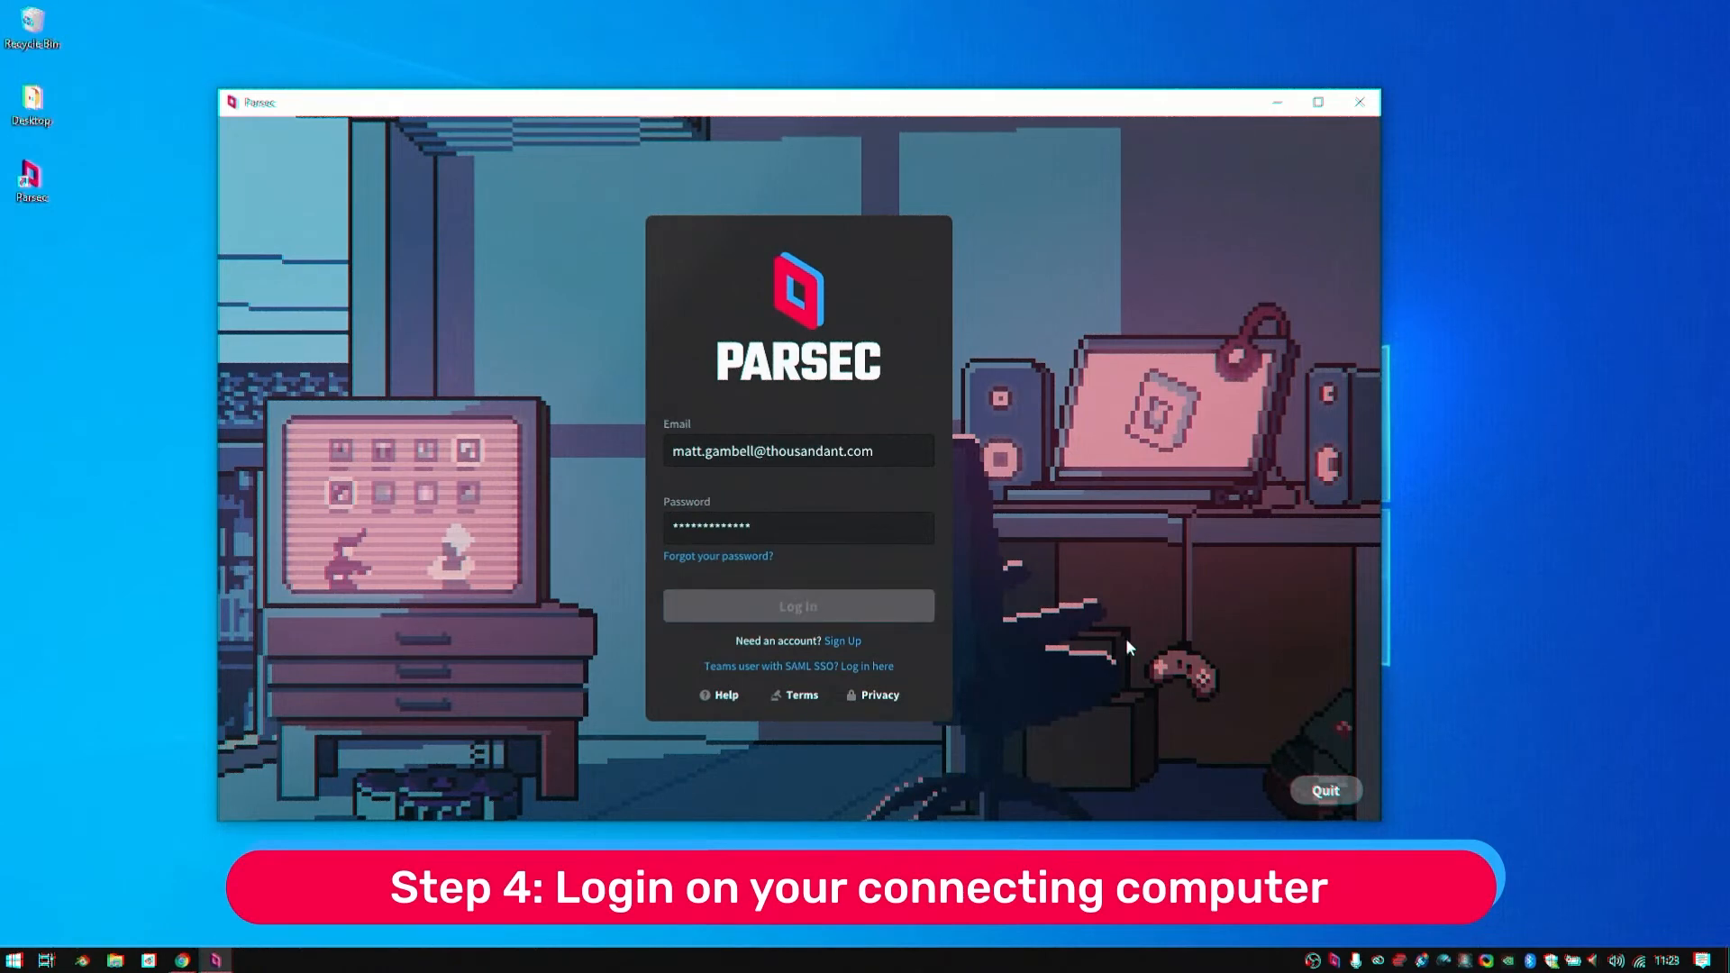
{"action": "left_click", "coordinate": [797, 605]}
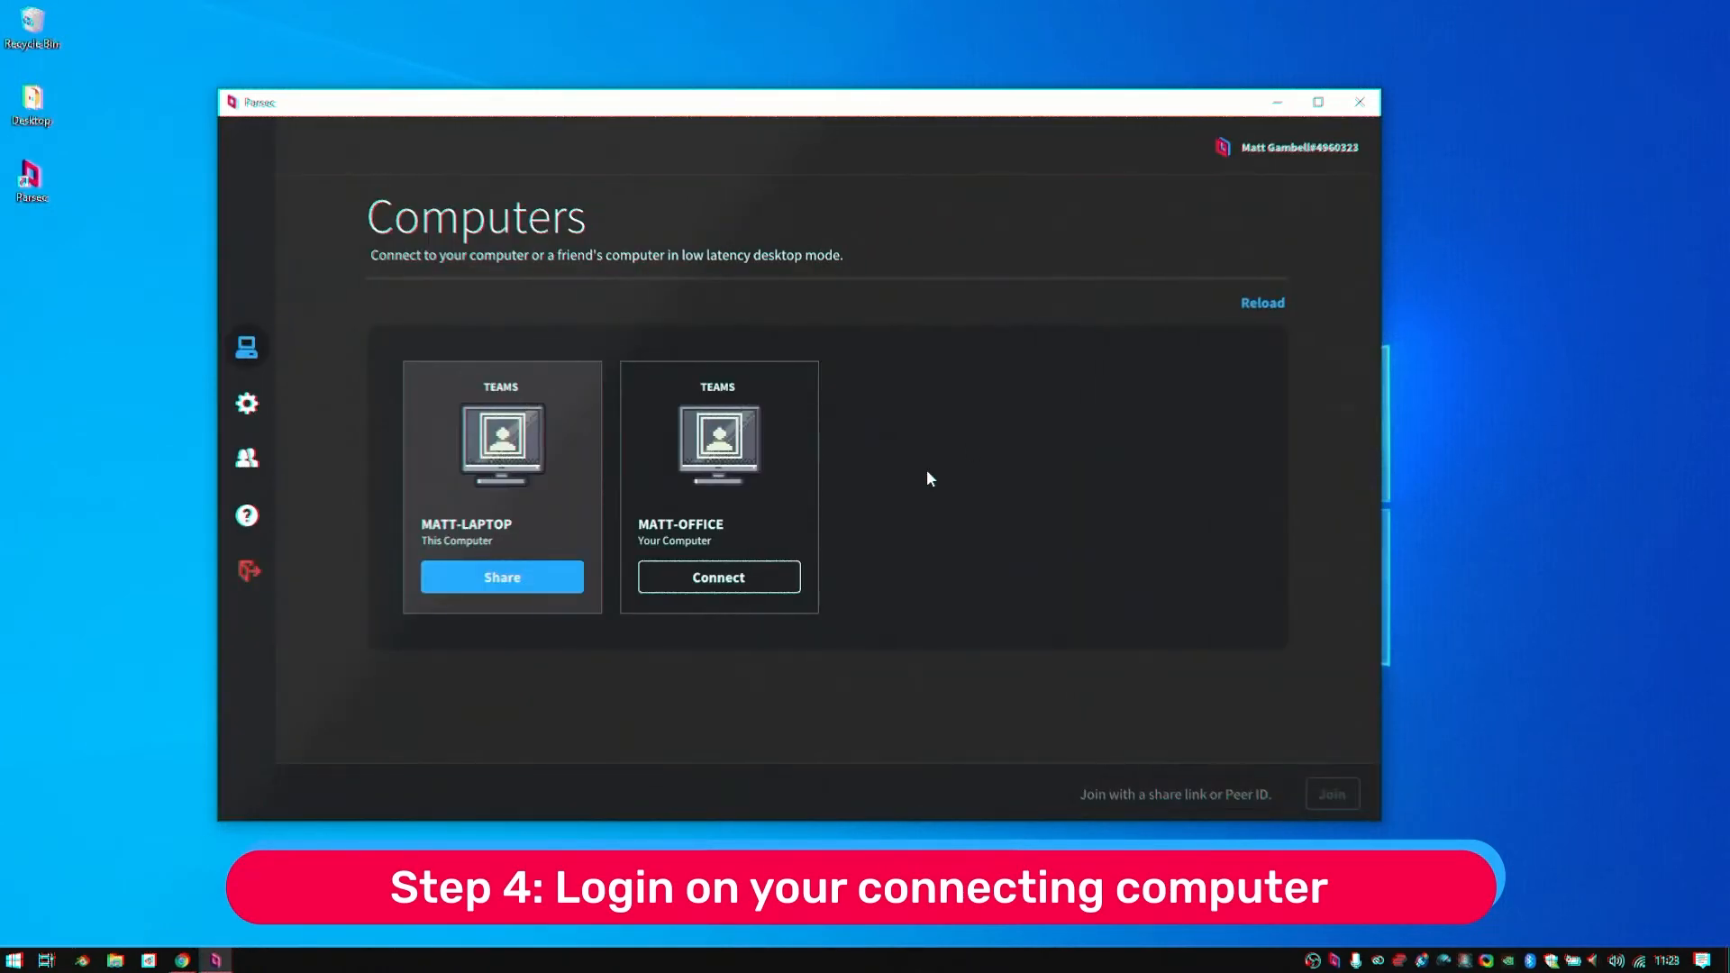